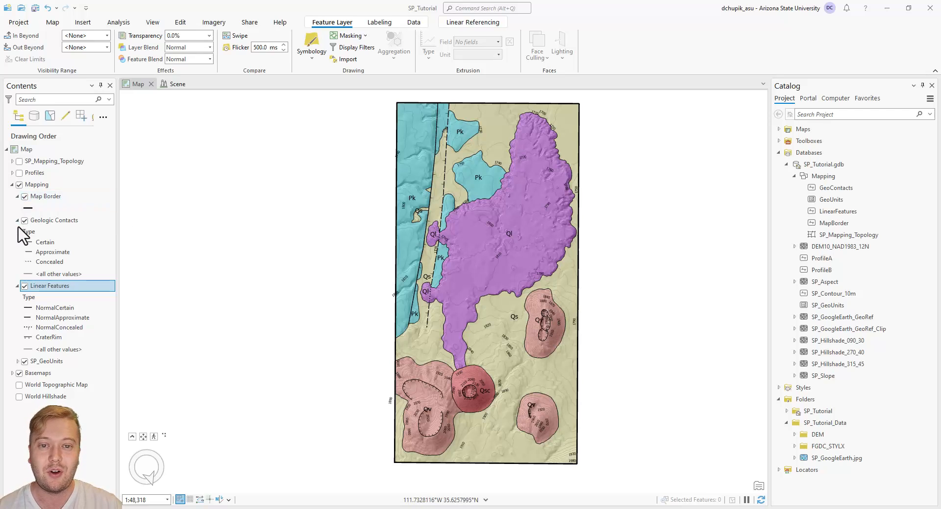
Collapse Geologic Contacts and Linear Features legends, then collapse the Mapping group.
left_click(18, 220)
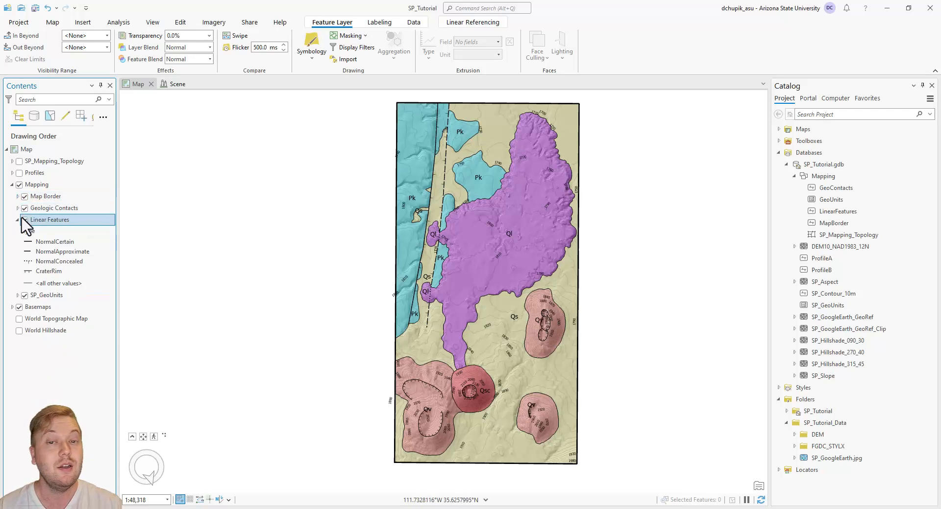
left_click(18, 220)
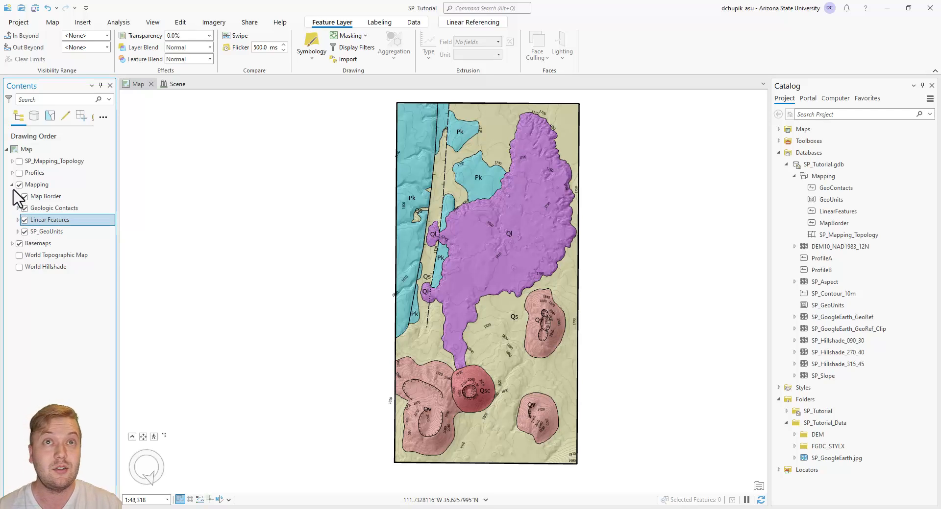
left_click(11, 184)
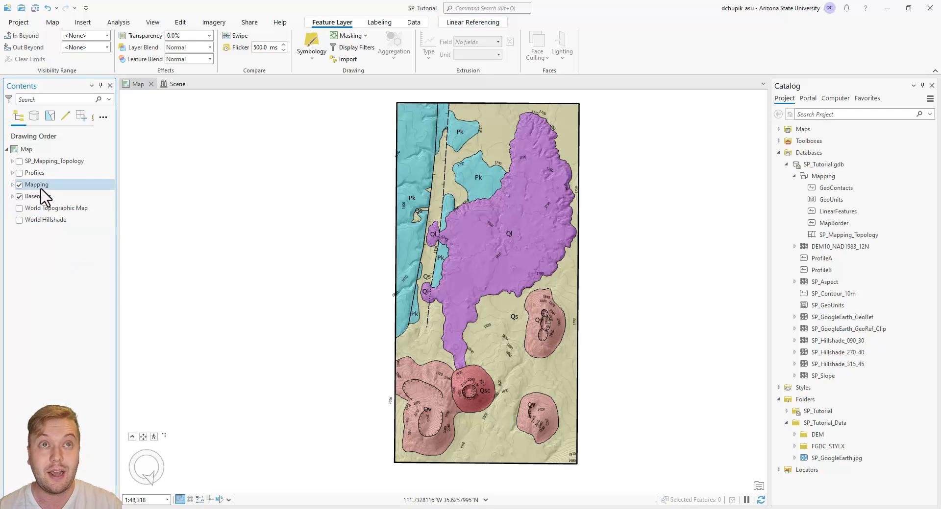
mouse_move(43, 198)
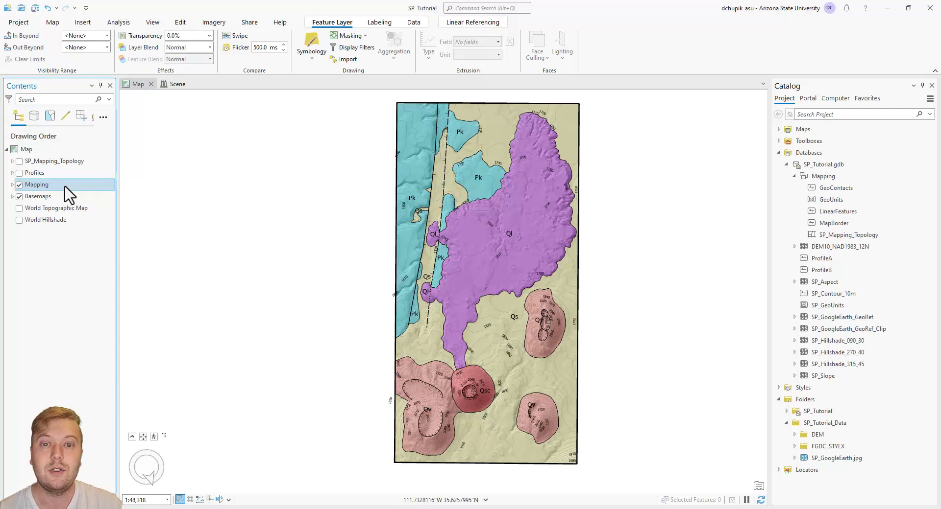
Save the Mapping group via Sharing > Save As Layer File as SP_Mapping.lyrx in SP_Tutorial_Data.
right_click(37, 185)
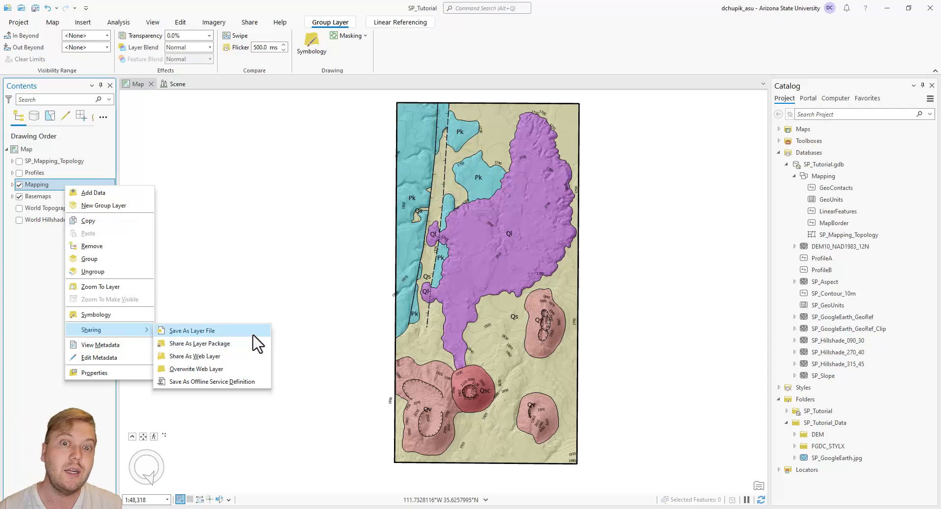
left_click(192, 330)
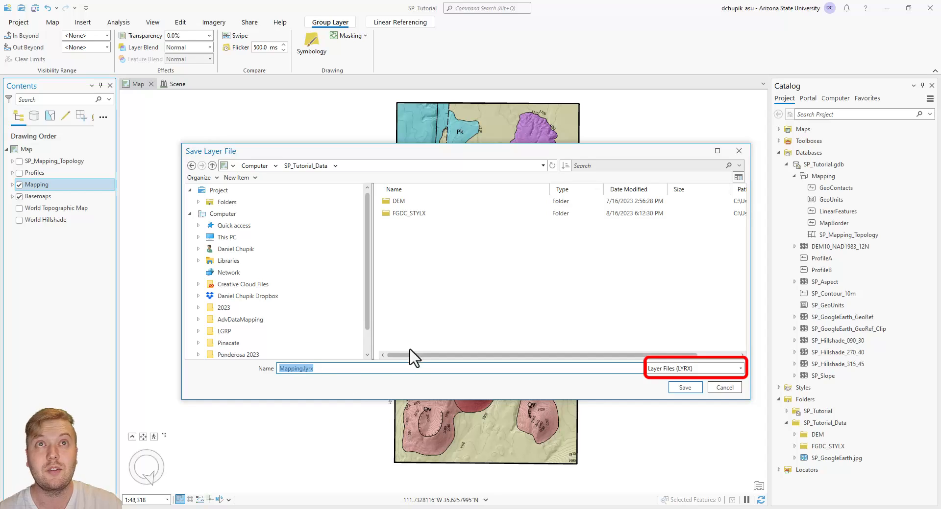
left_click(337, 368)
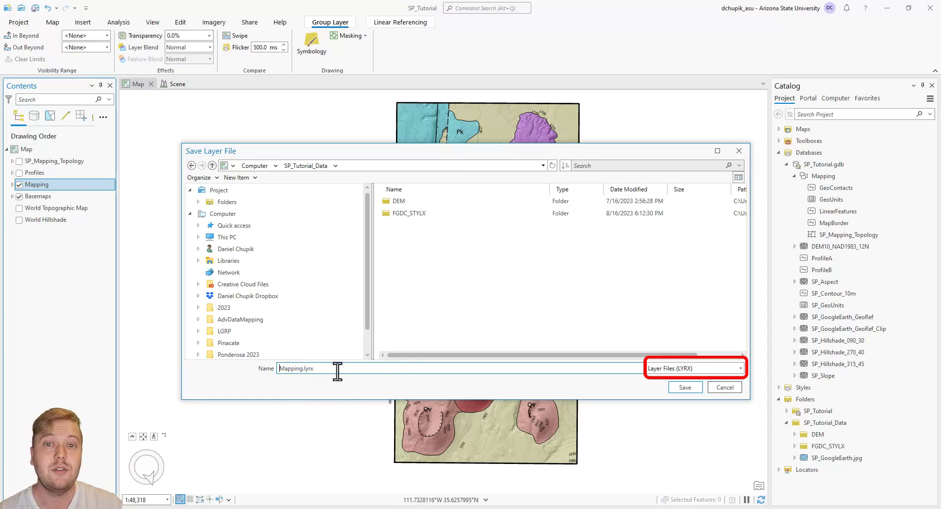
type("SP_")
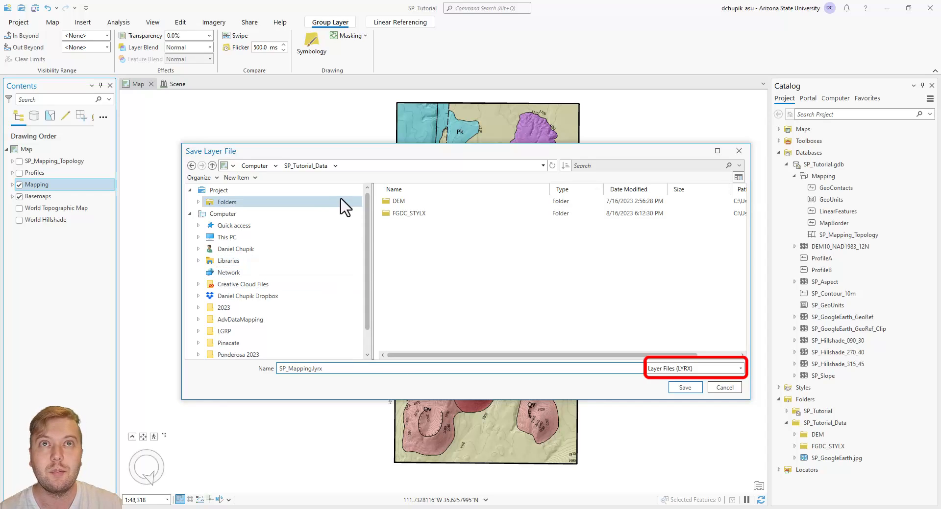
left_click(227, 202)
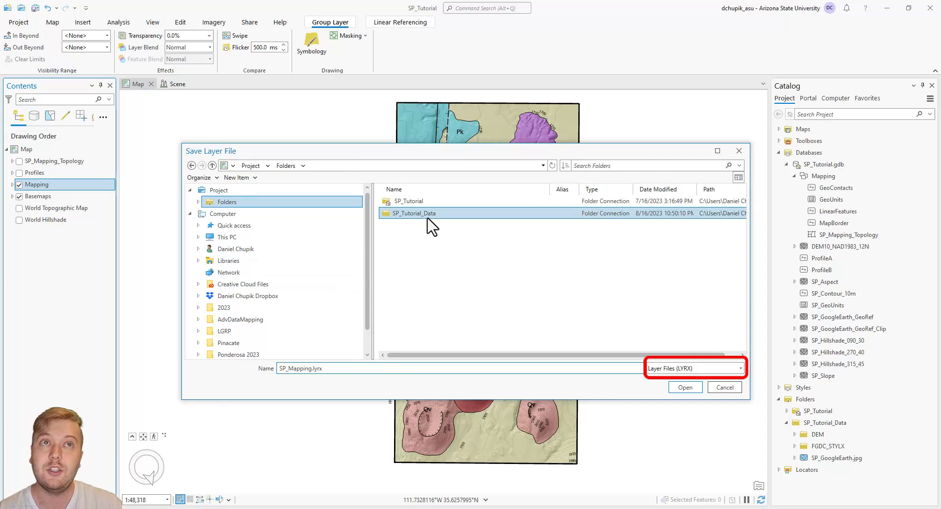
left_click(684, 387)
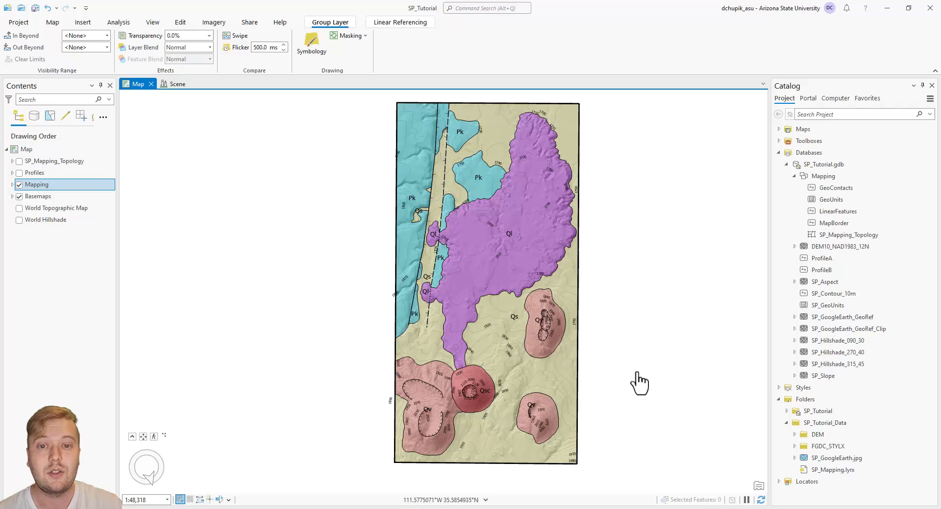
mouse_move(226, 259)
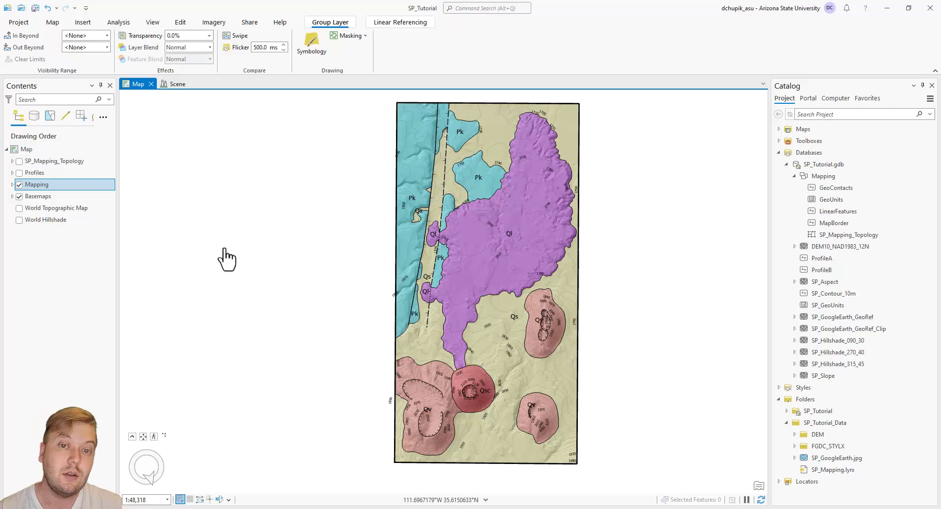
Save the Basemaps group as SP_Basemaps.lyrx in SP_Tutorial_Data, then show the desktop.
right_click(36, 184)
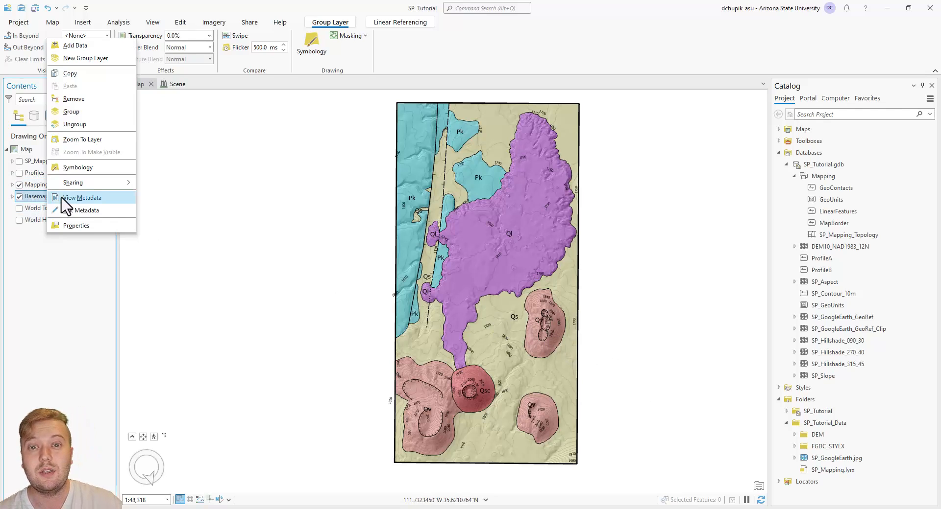
mouse_move(73, 183)
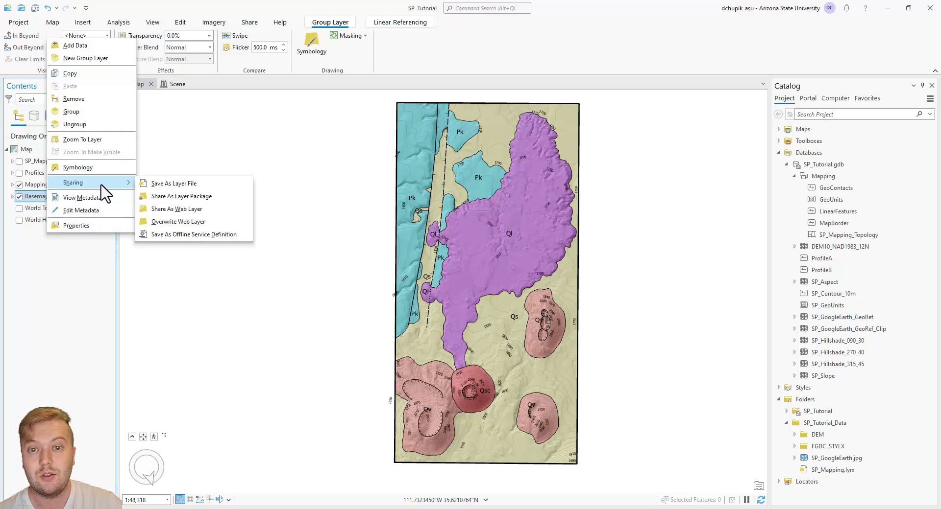
left_click(174, 184)
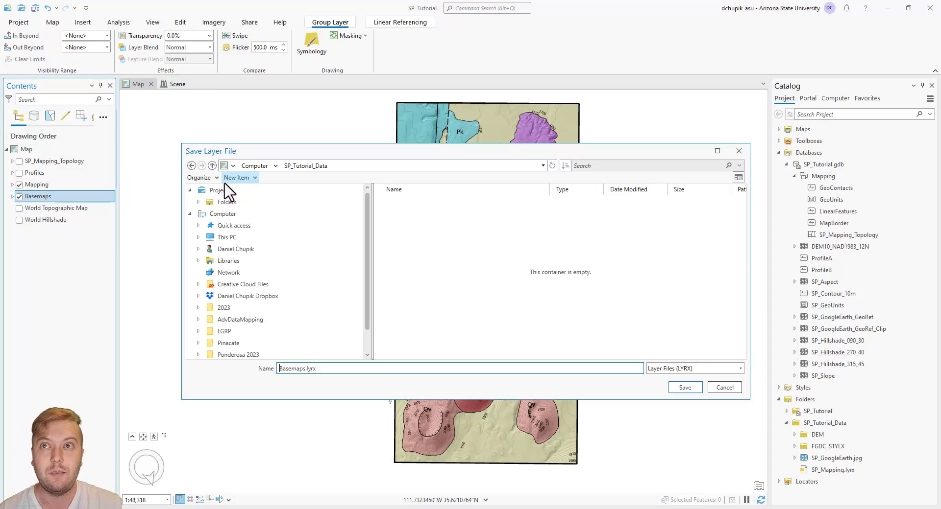
triple_click(460, 368)
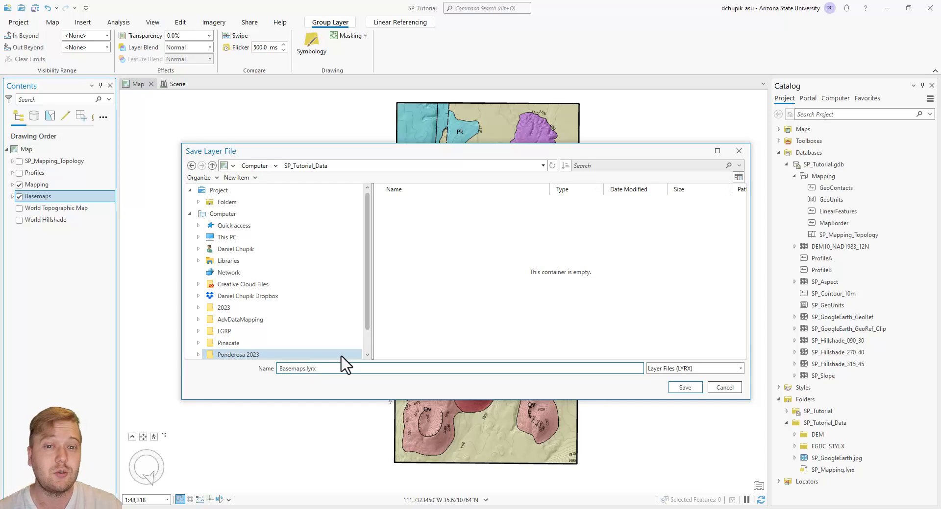
type("SP_")
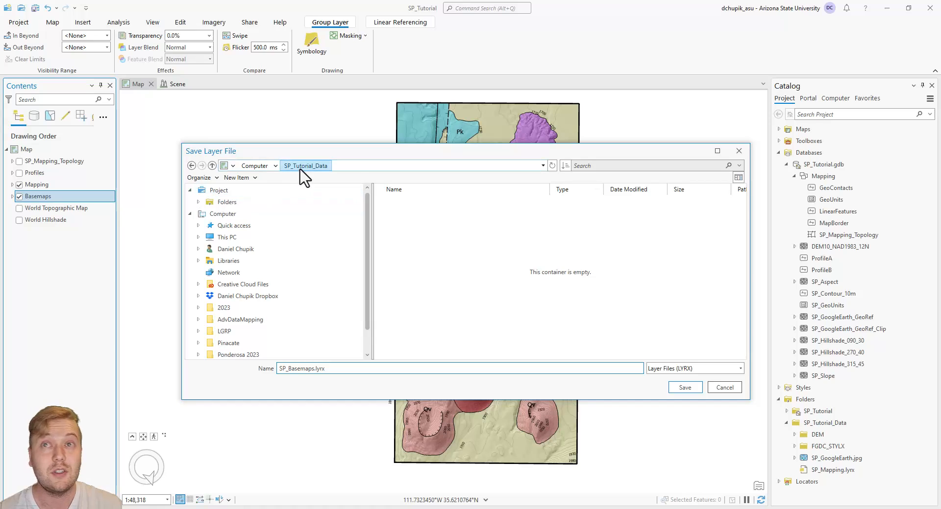
left_click(684, 387)
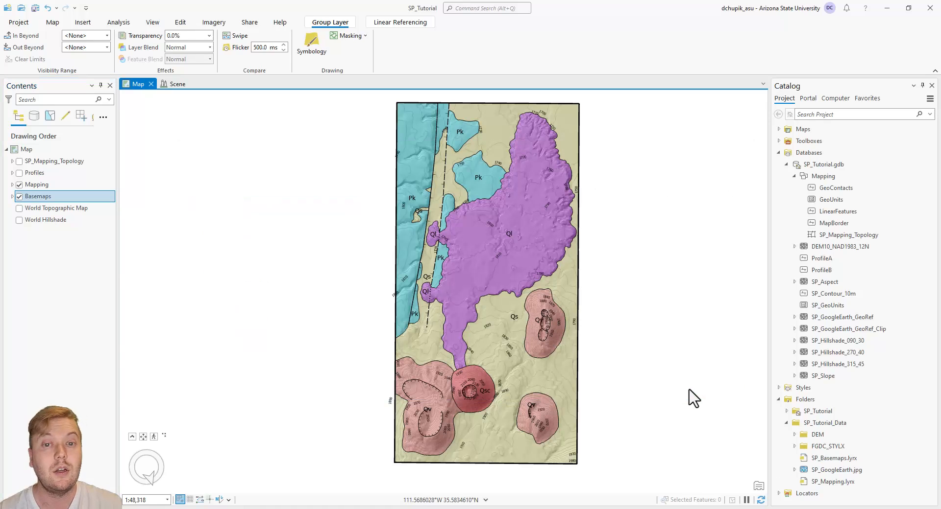
left_click(835, 458)
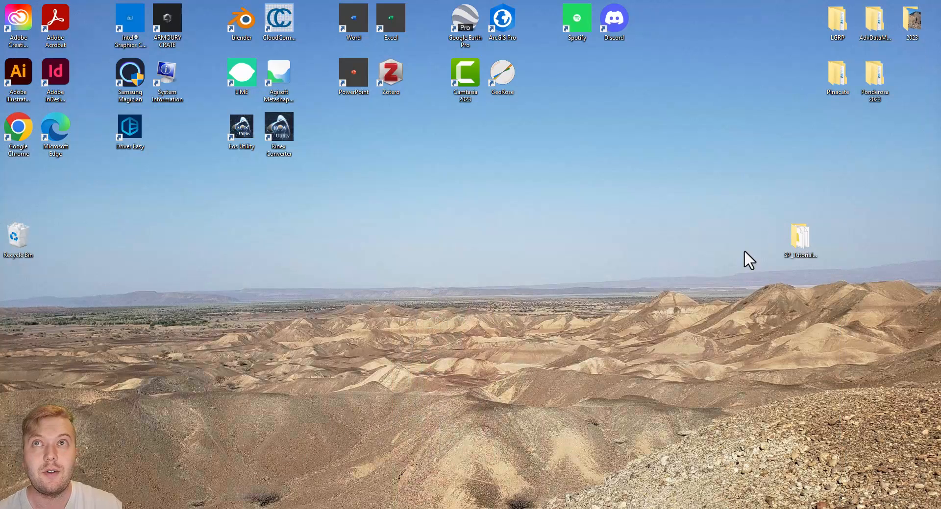
Launch ArcGIS Pro from the desktop shortcut into a new blank project MyProject3.
double_click(800, 234)
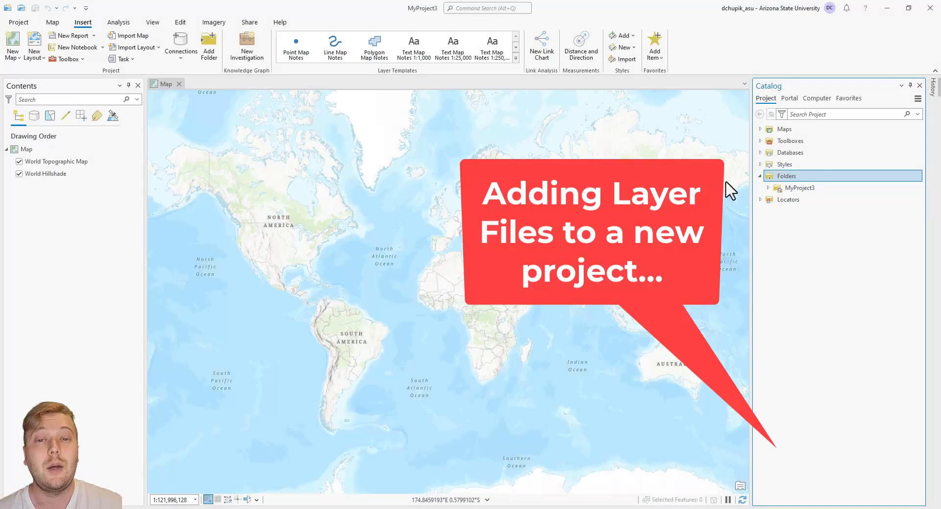
Add a folder connection to Desktop > SP_Tutorial_FINAL > 01_GIS_Files > LayerFiles.
left_click(209, 48)
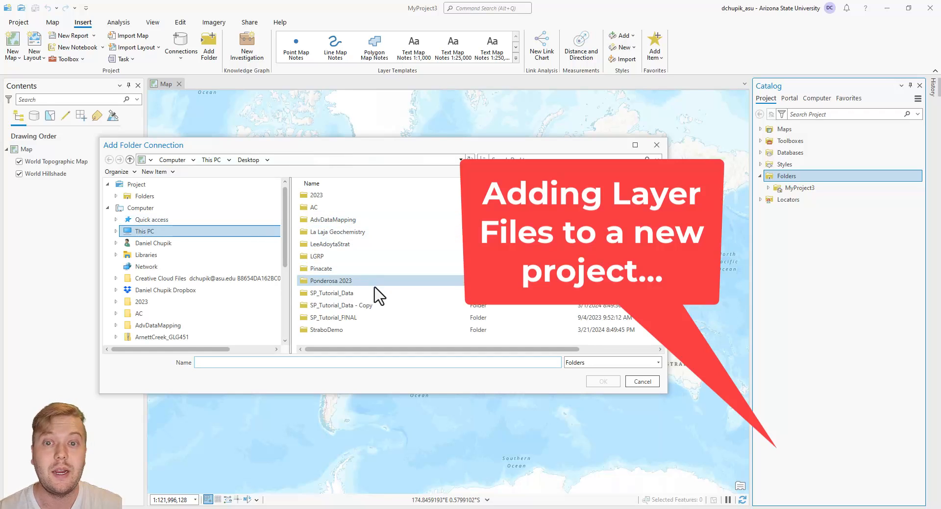
double_click(334, 318)
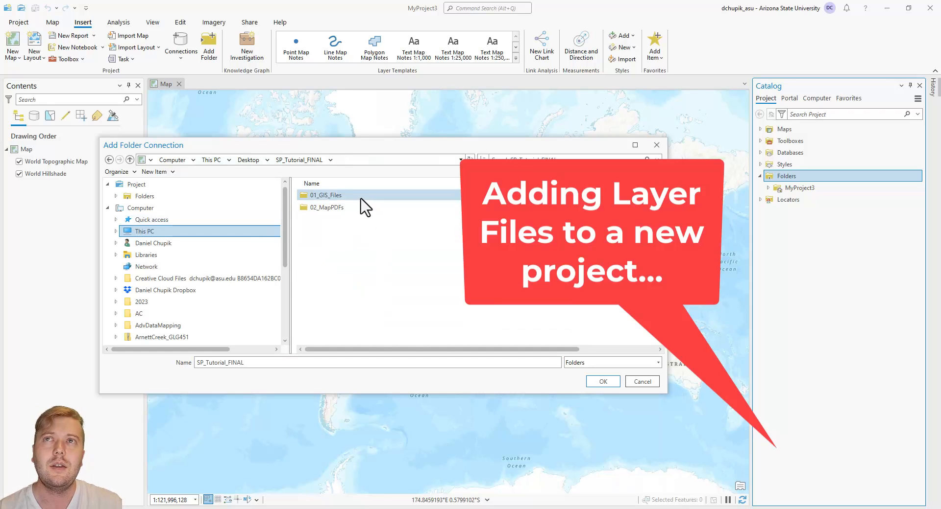
double_click(325, 195)
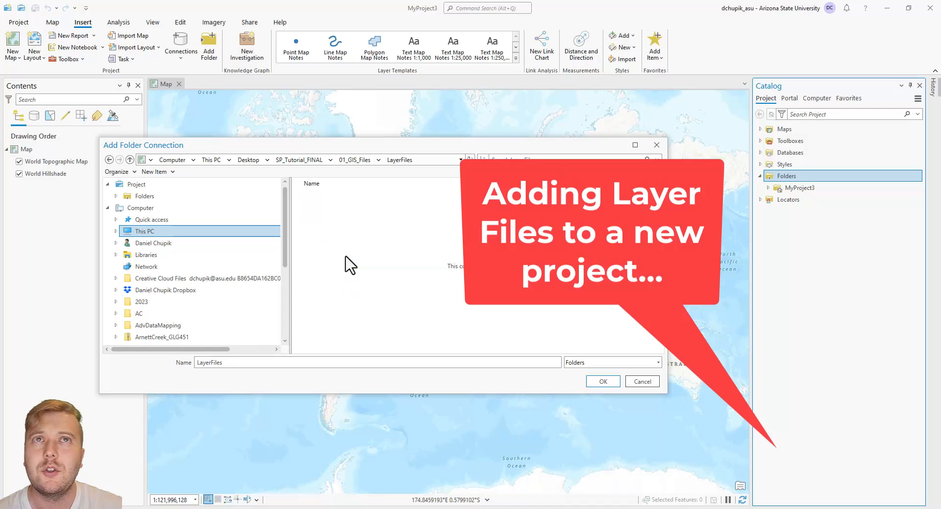
mouse_move(602, 382)
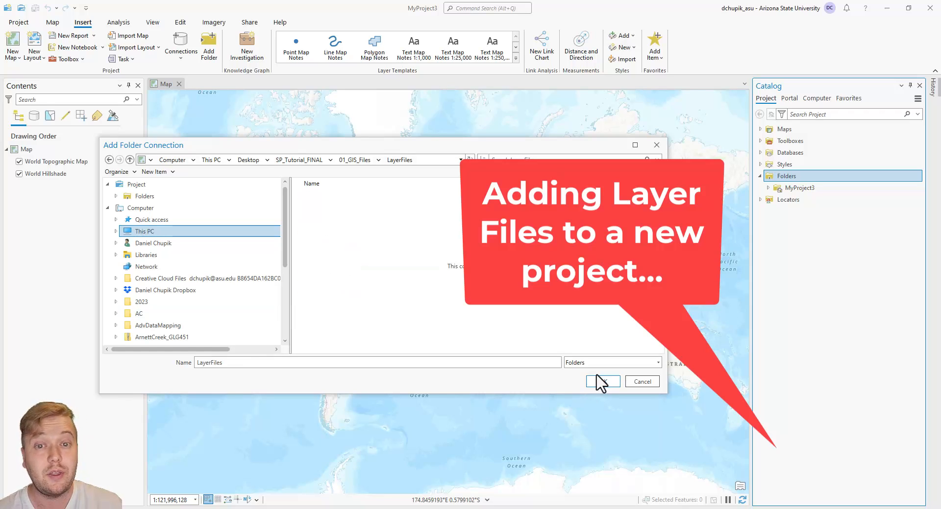
left_click(602, 381)
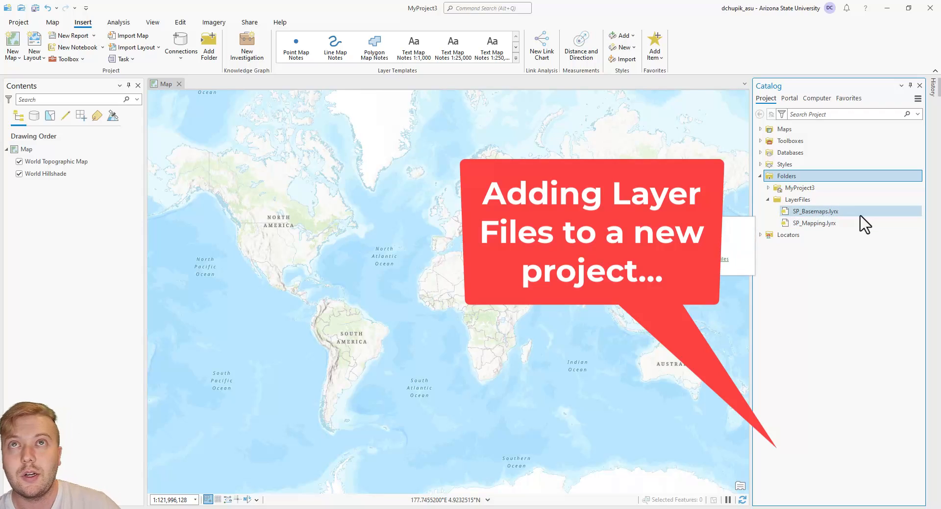
Add SP_Basemaps.lyrx and SP_Mapping.lyrx to the current map and expand the added groups.
double_click(814, 211)
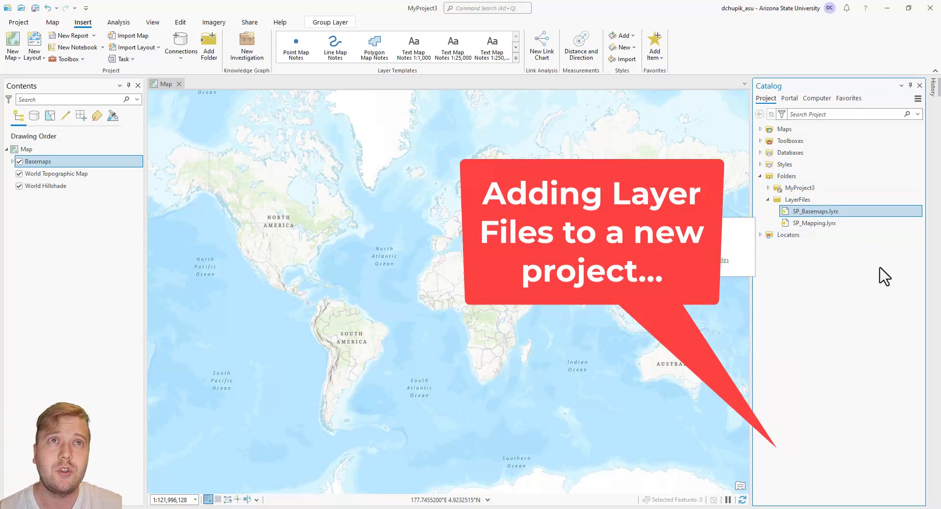
right_click(814, 211)
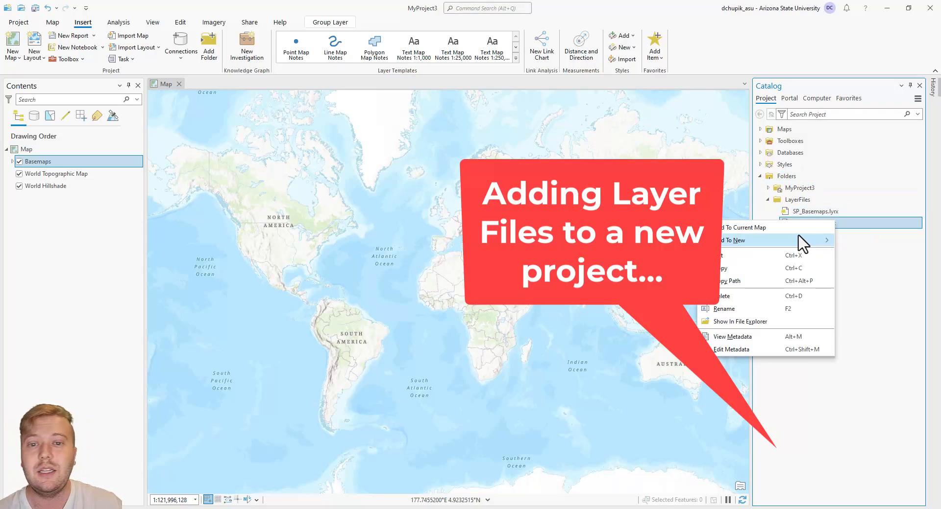
left_click(740, 227)
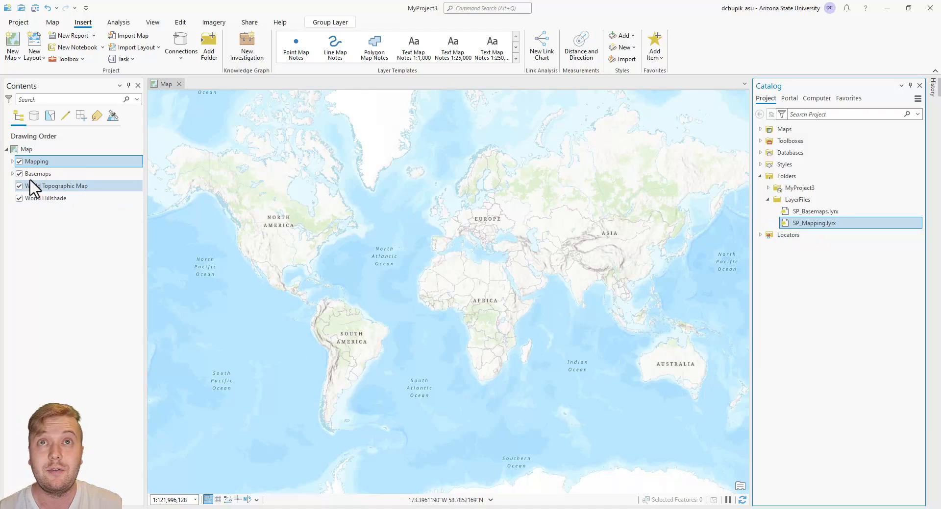
left_click(12, 162)
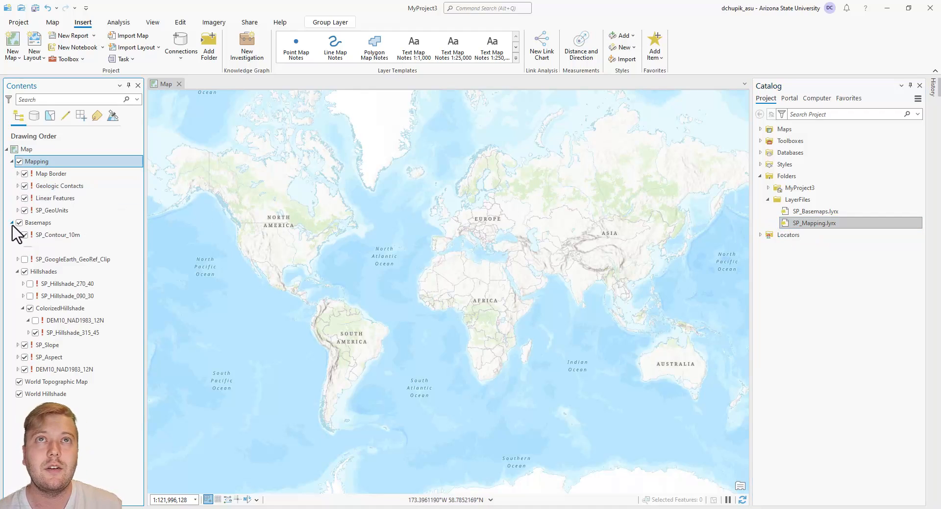
mouse_move(208, 217)
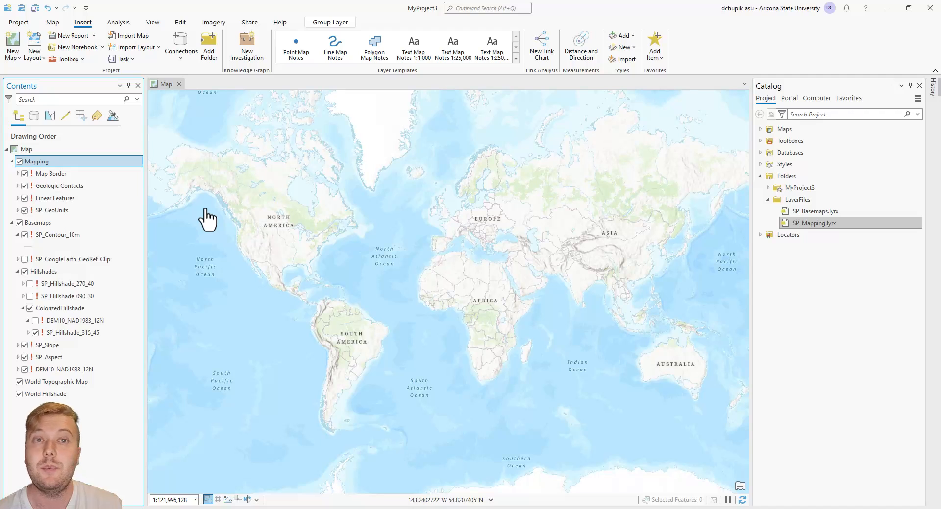
mouse_move(769, 157)
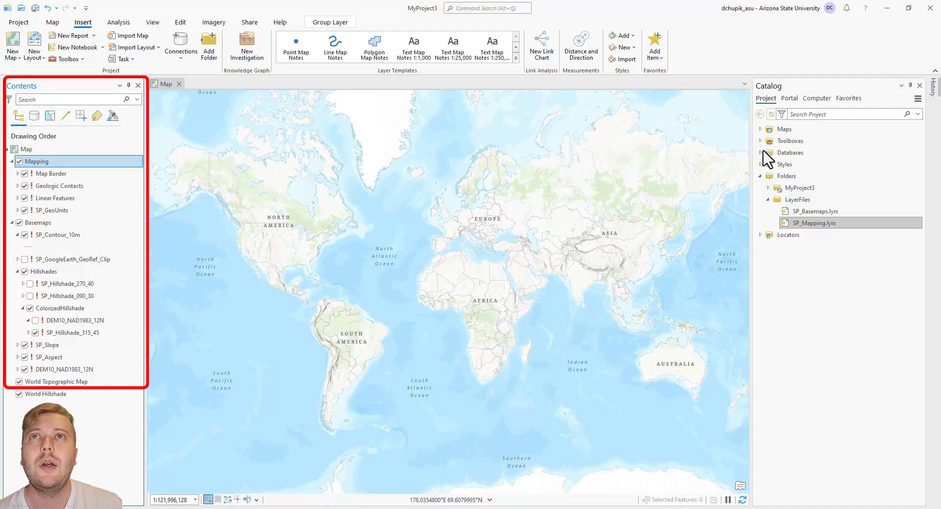
left_click(759, 152)
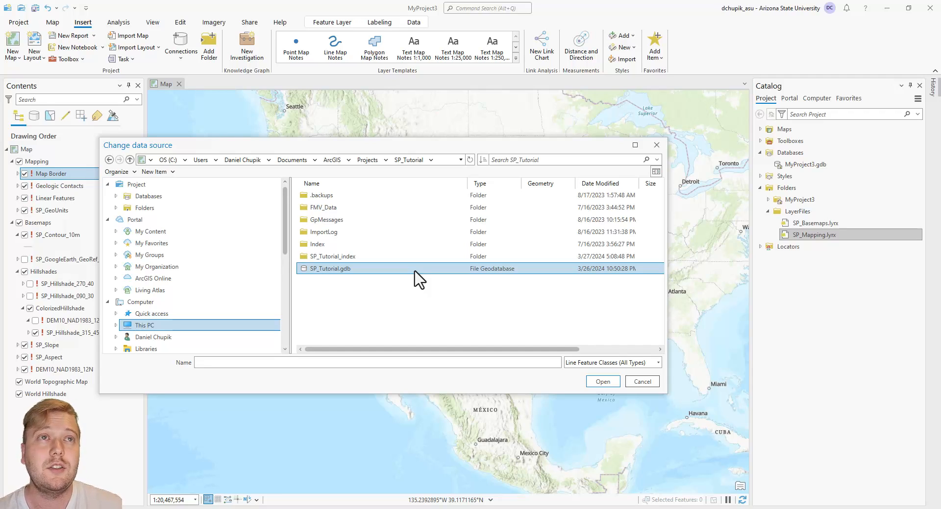
Point Map Border's data source to MapBorder in SP_Tutorial.gdb's Mapping feature dataset.
double_click(331, 269)
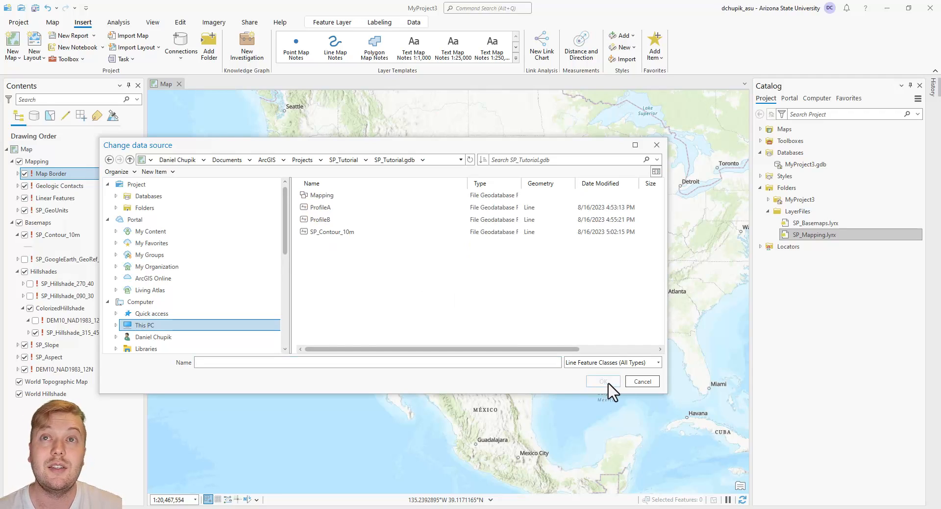
left_click(320, 207)
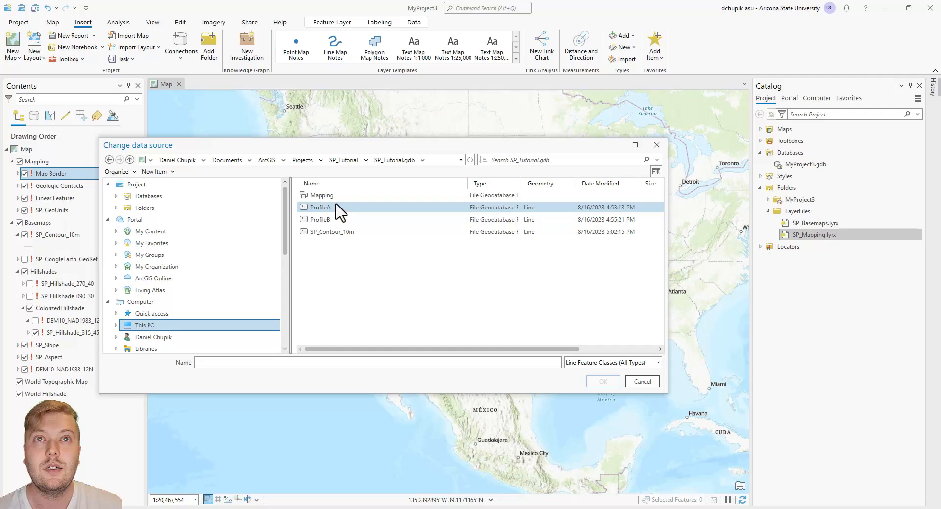
double_click(321, 195)
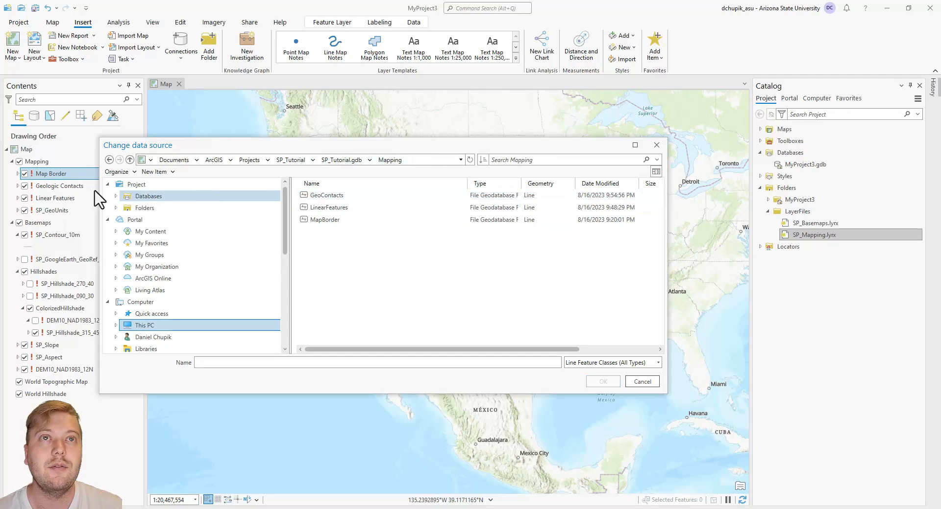
left_click(325, 219)
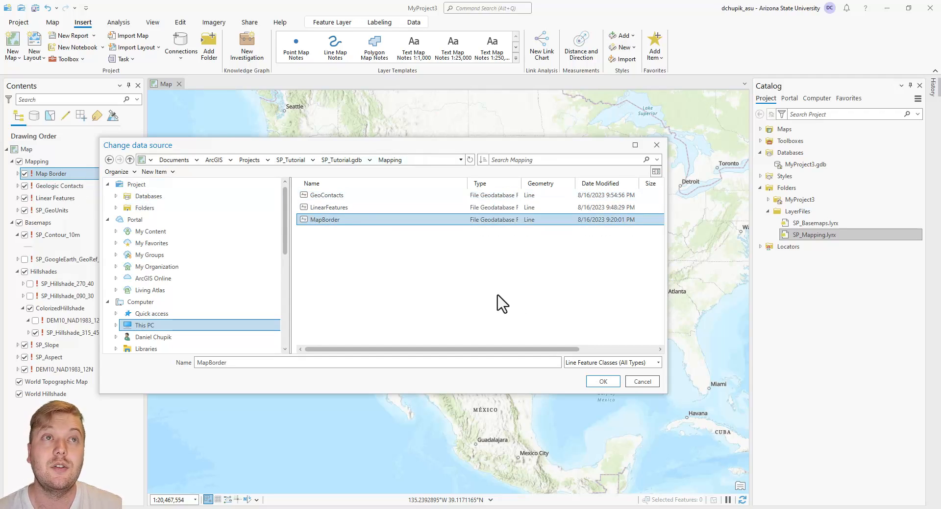
left_click(602, 381)
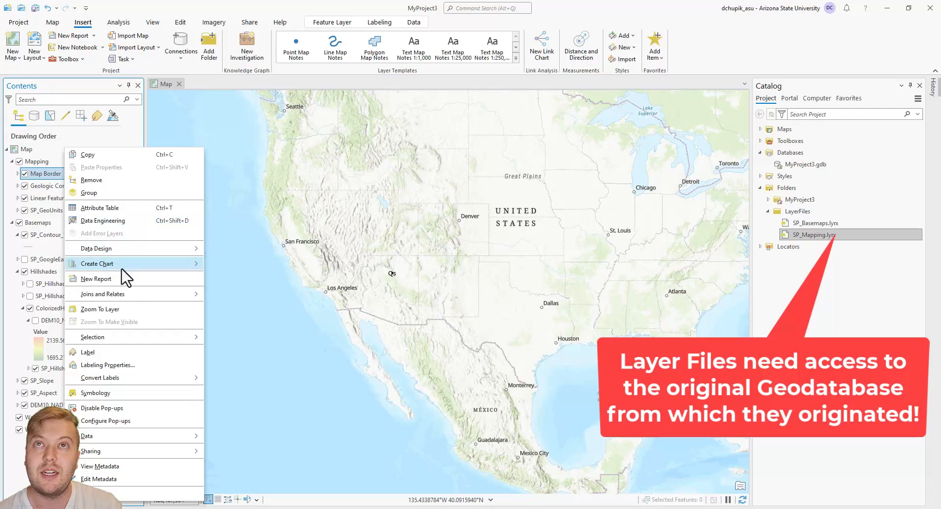
Zoom the map to the Map Border layer to reveal the full geologic map.
left_click(99, 309)
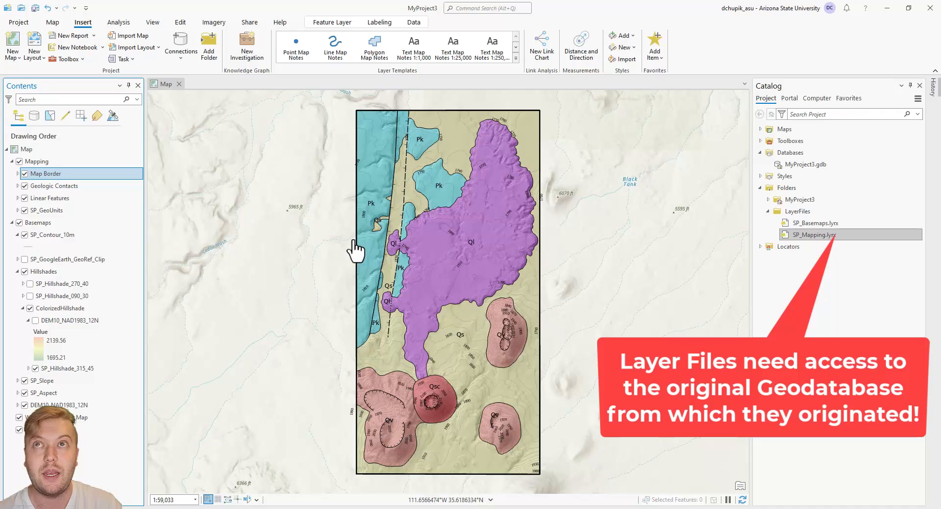
mouse_move(582, 324)
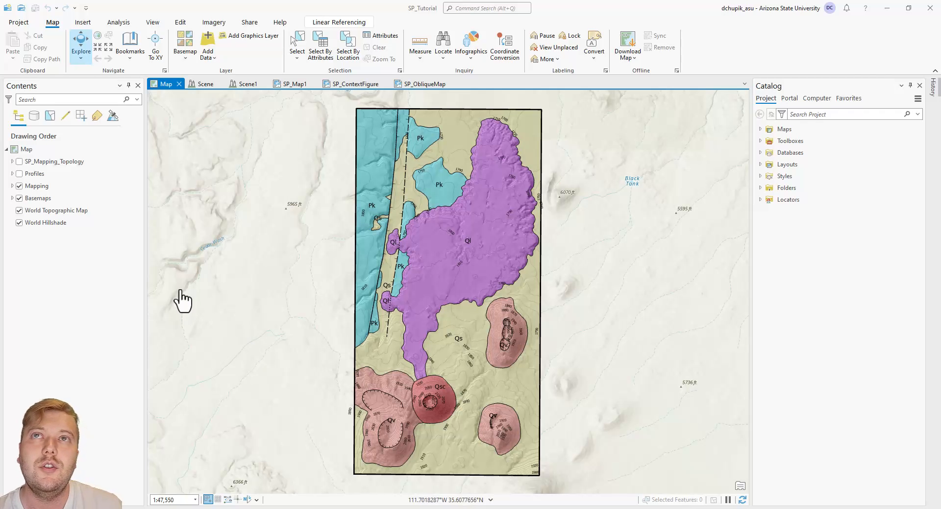
Select the Mapping and Basemaps groups together and bring up their sharing options.
left_click(36, 186)
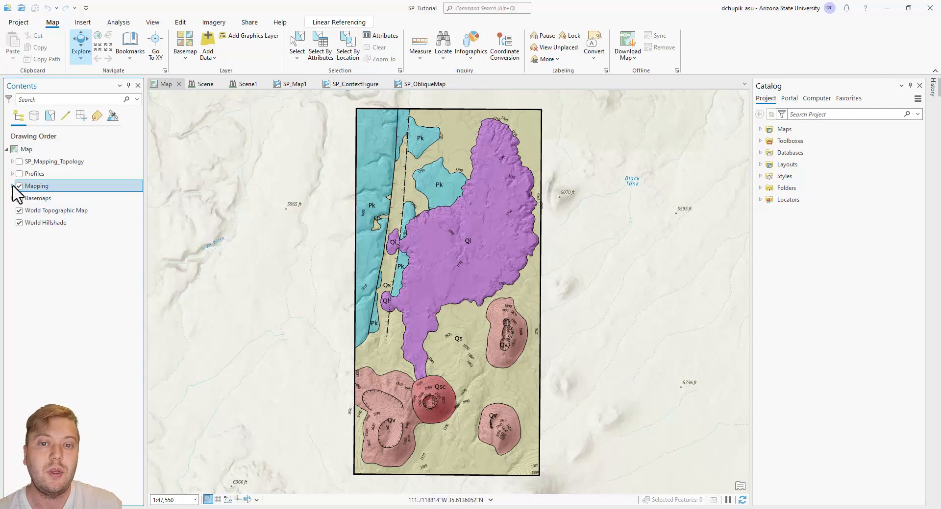
left_click(13, 186)
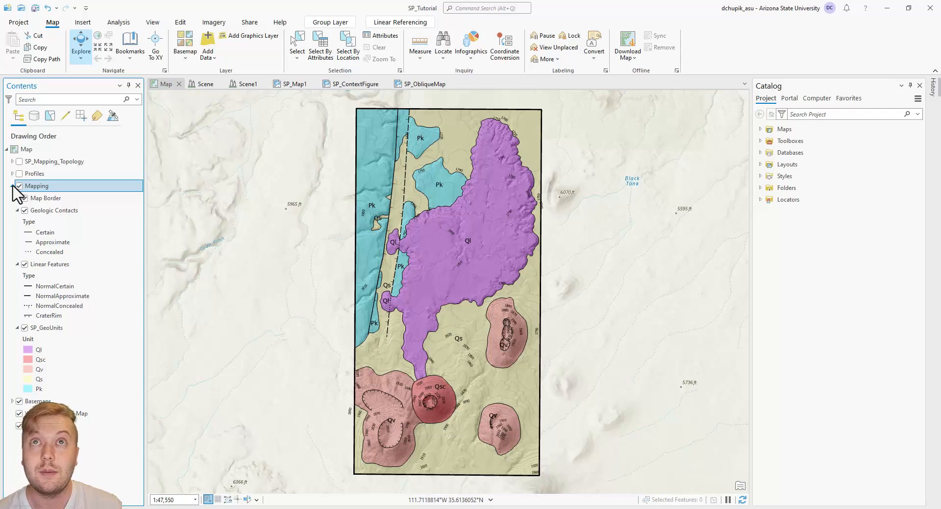
left_click(12, 186)
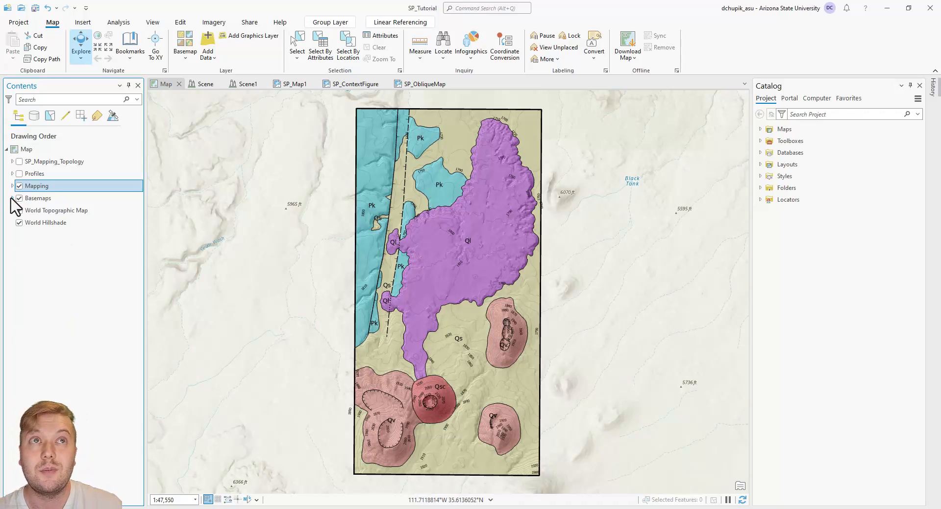
left_click(38, 198)
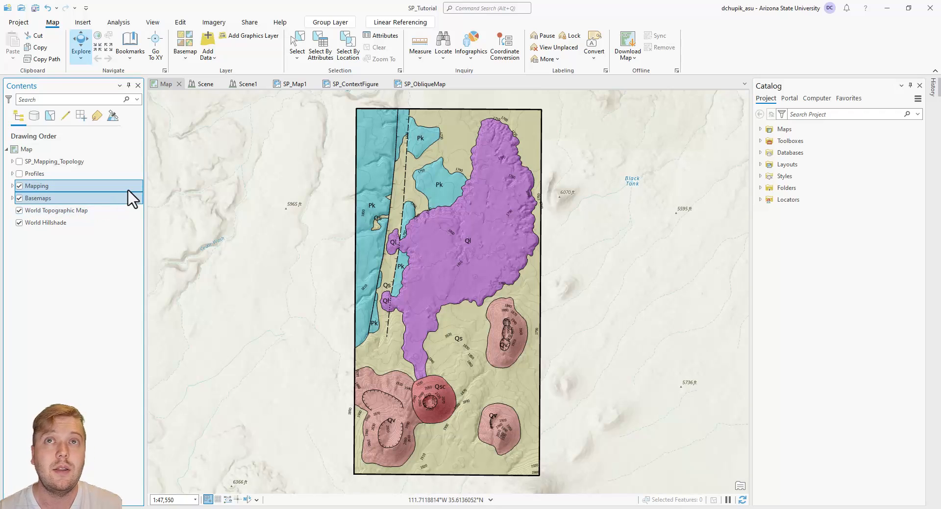
right_click(36, 186)
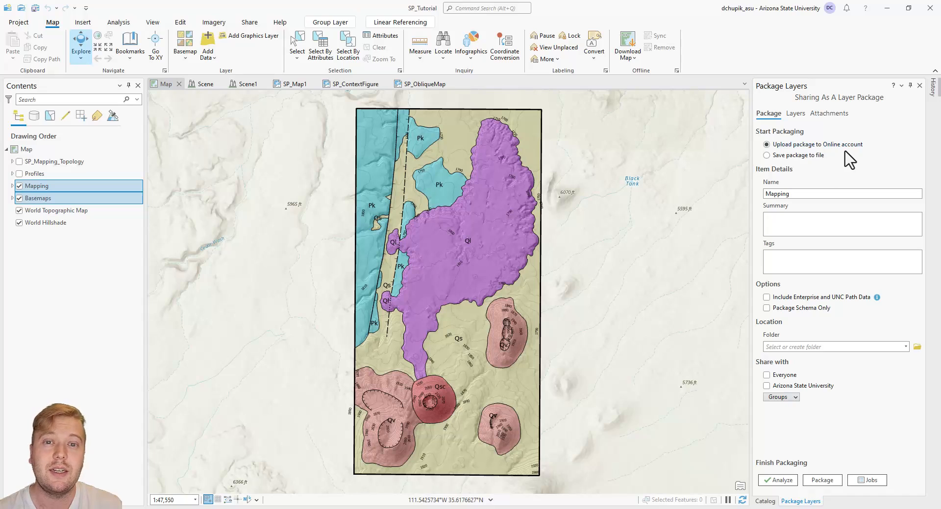
mouse_move(811, 173)
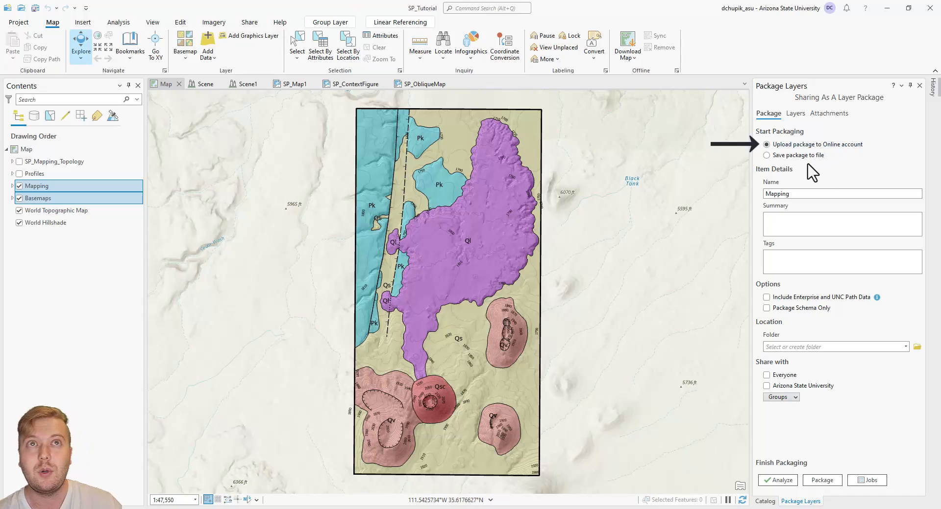
Choose Save package to file, review the Layers included, and browse for the save location.
left_click(766, 155)
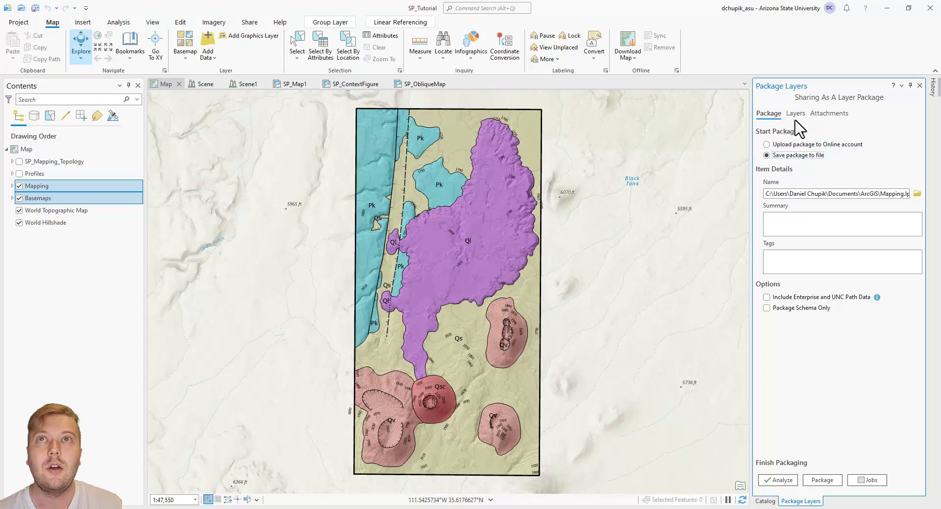
left_click(794, 113)
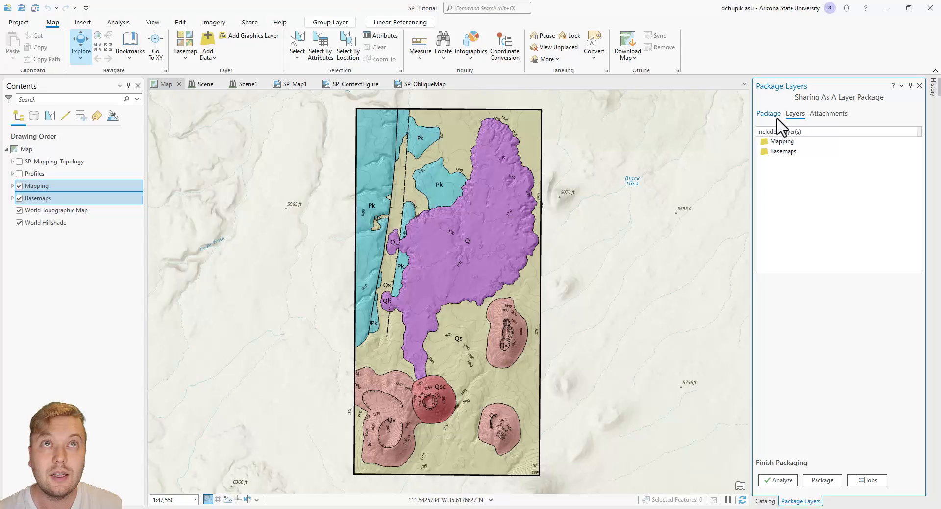
left_click(769, 114)
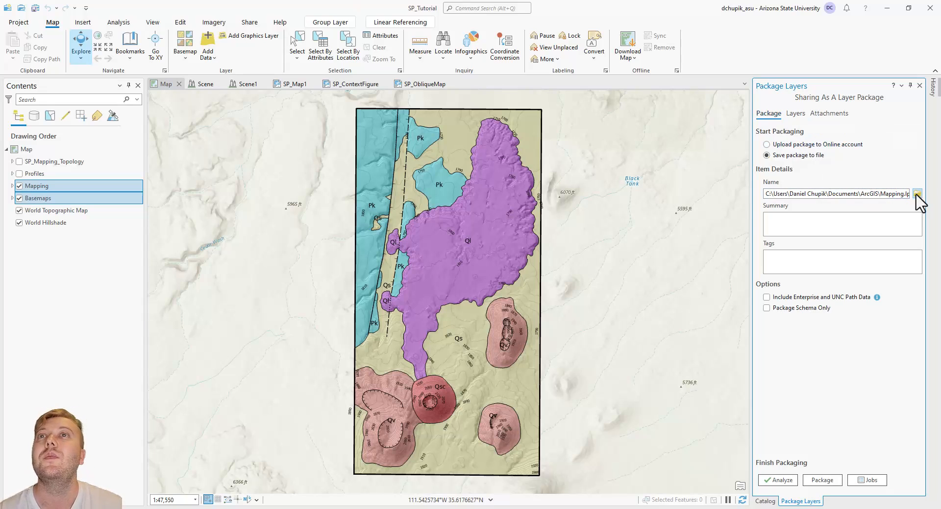
left_click(916, 194)
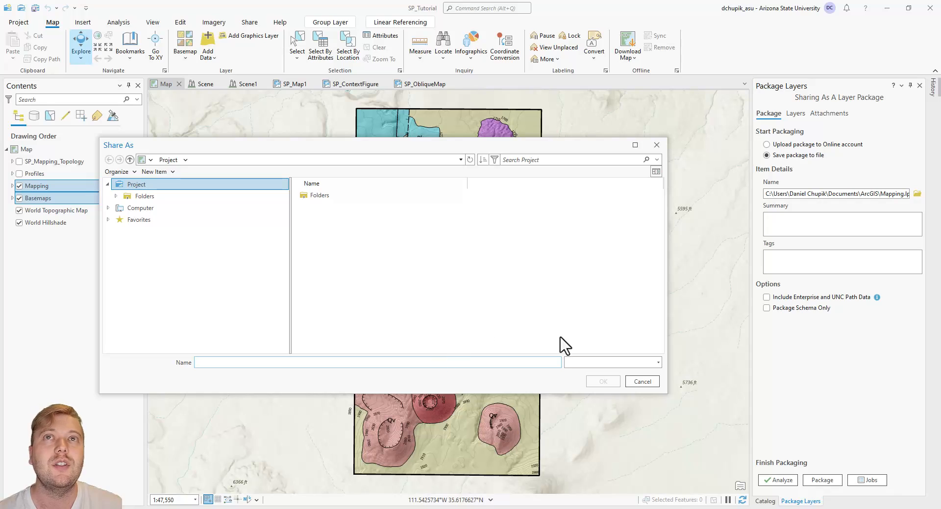
Save the layer package to the Desktop as SP_Mapping&Basemaps.lpkx.
left_click(141, 208)
type("SP_Mapping&Basemaps")
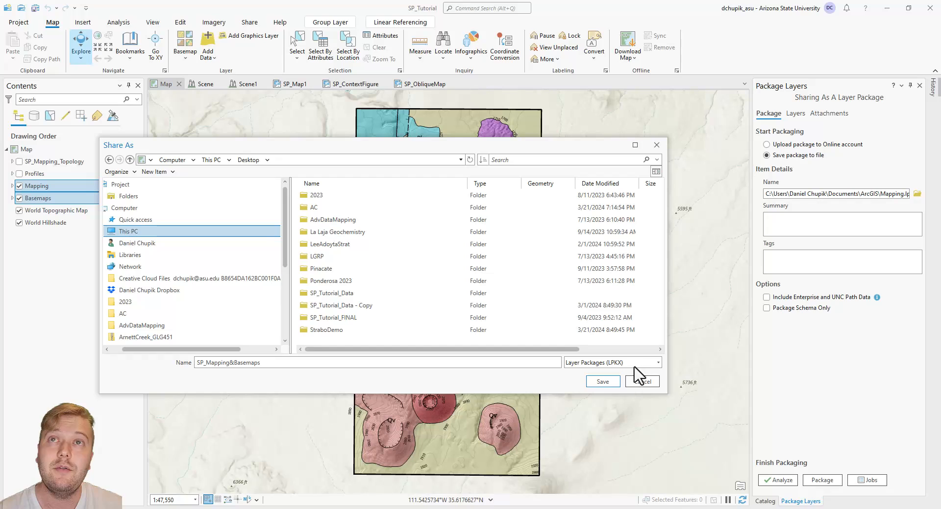
left_click(602, 382)
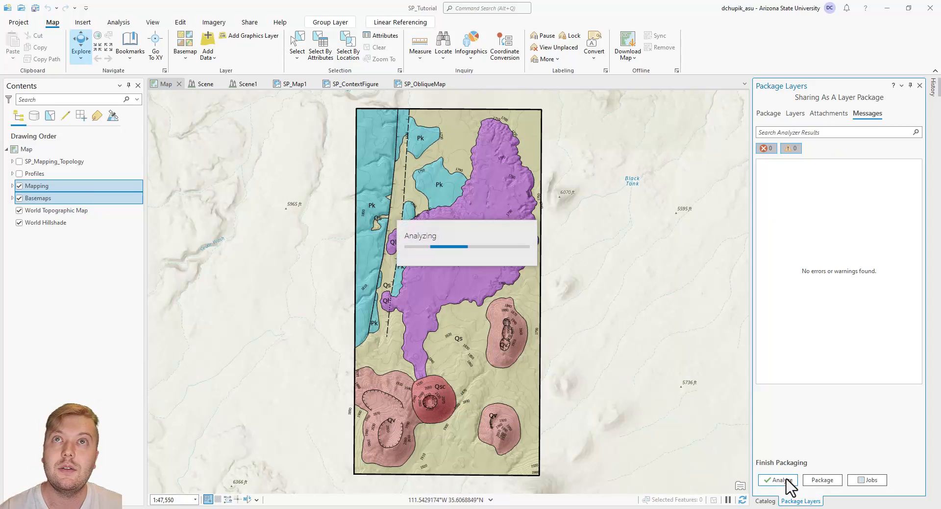
Analyze the package for errors and warnings, then build the SP_Mapping&Basemaps layer package.
left_click(777, 480)
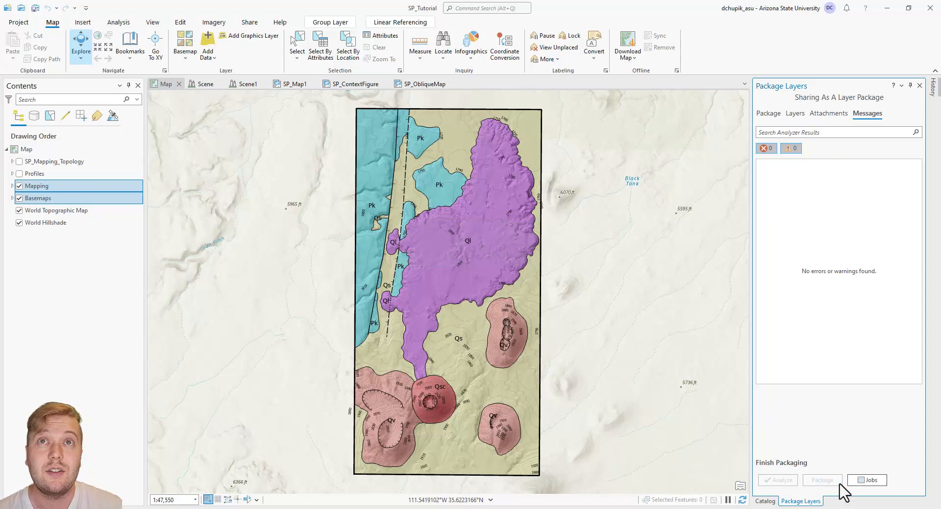
left_click(821, 480)
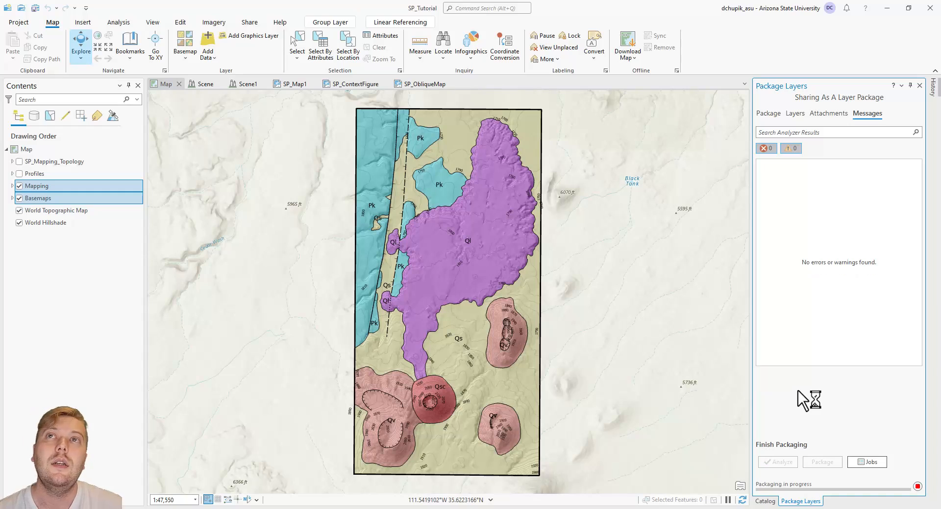
mouse_move(879, 393)
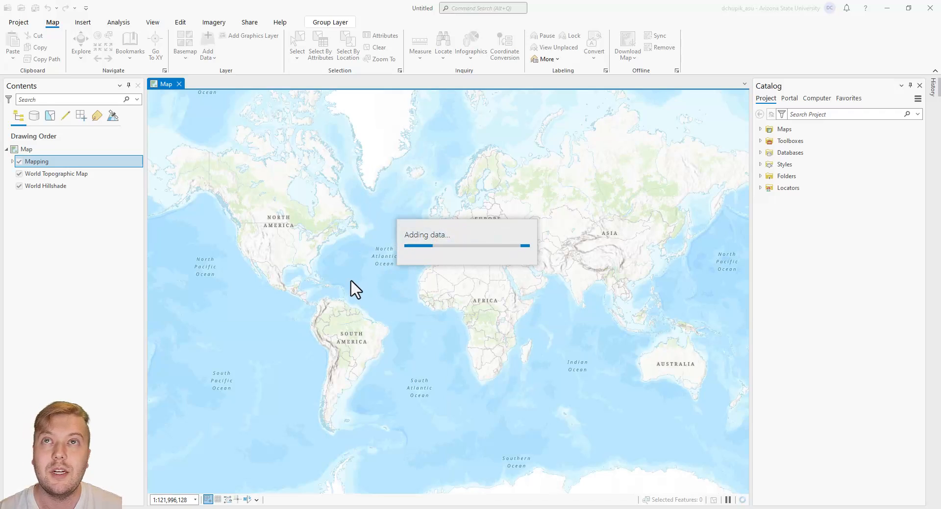
mouse_move(182, 247)
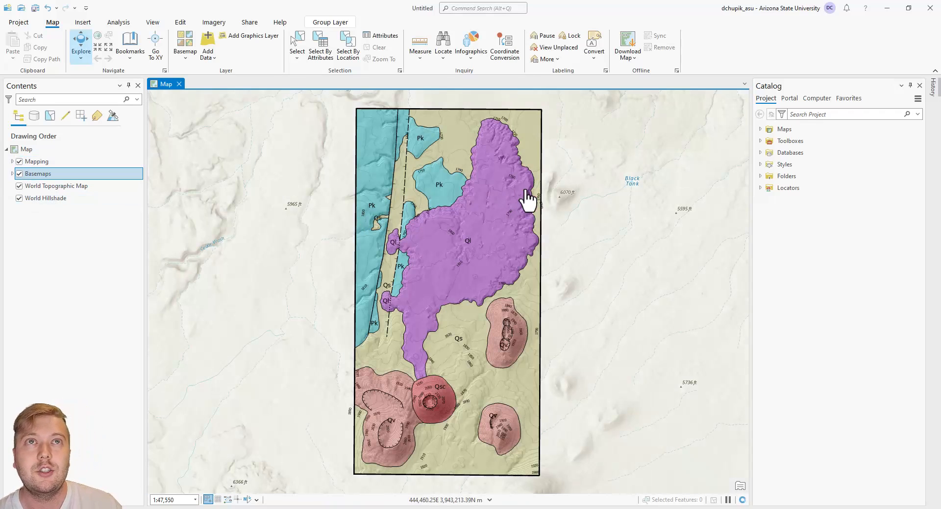
Add the .lpkx to a new project's map and expand the Mapping and Basemaps groups to verify their layers.
left_click(759, 152)
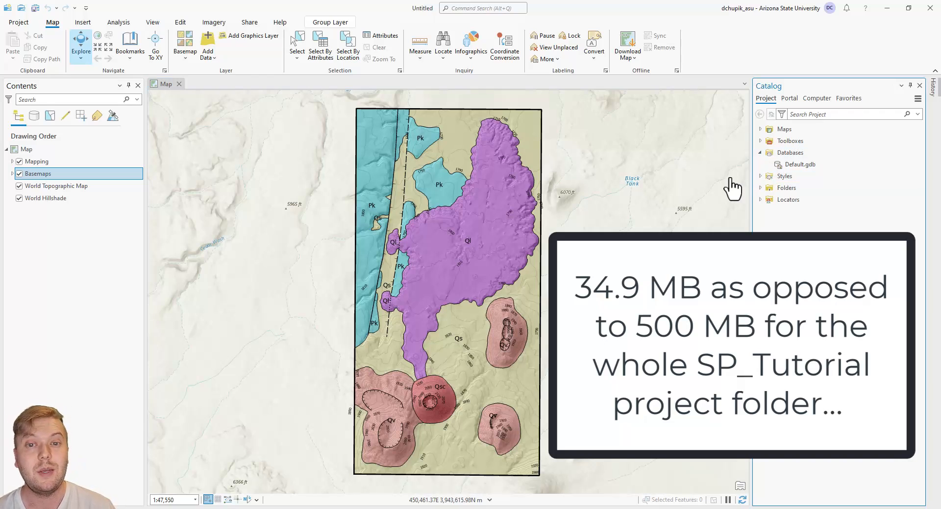
left_click(11, 161)
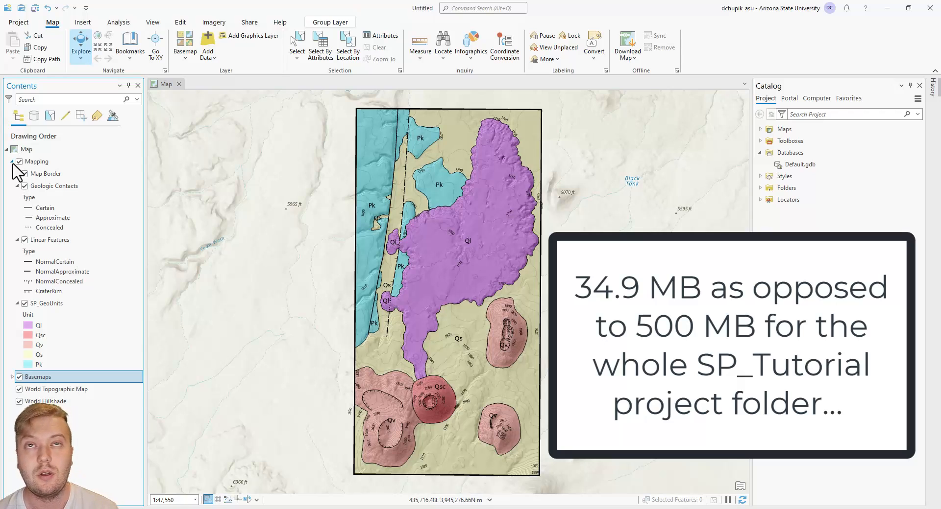
left_click(12, 161)
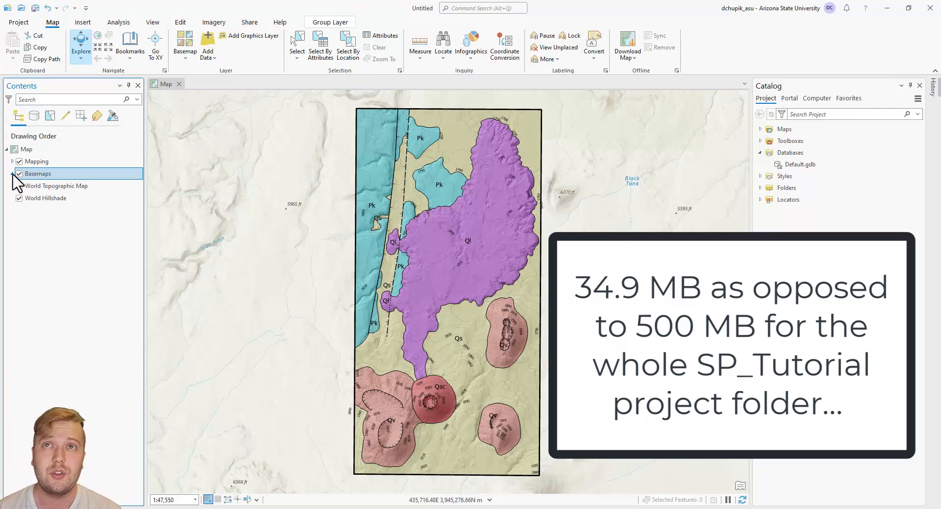
left_click(13, 174)
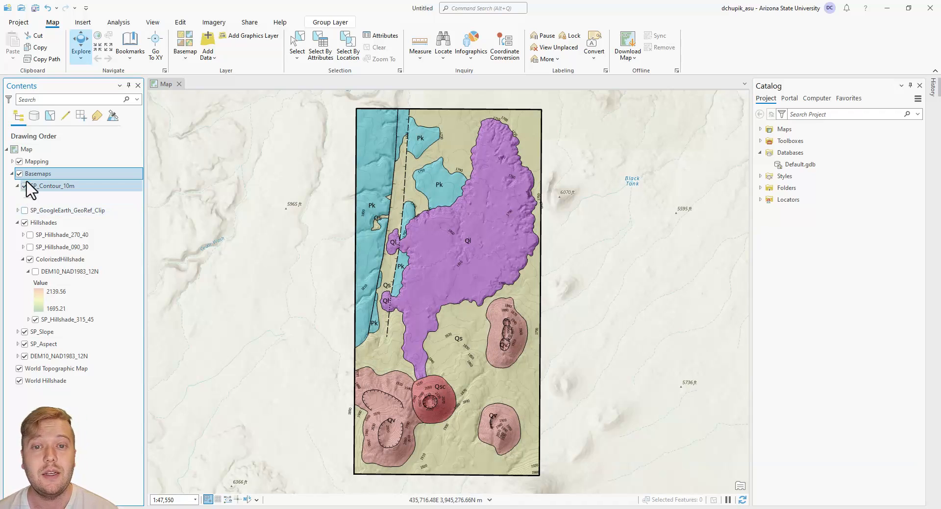
left_click(11, 162)
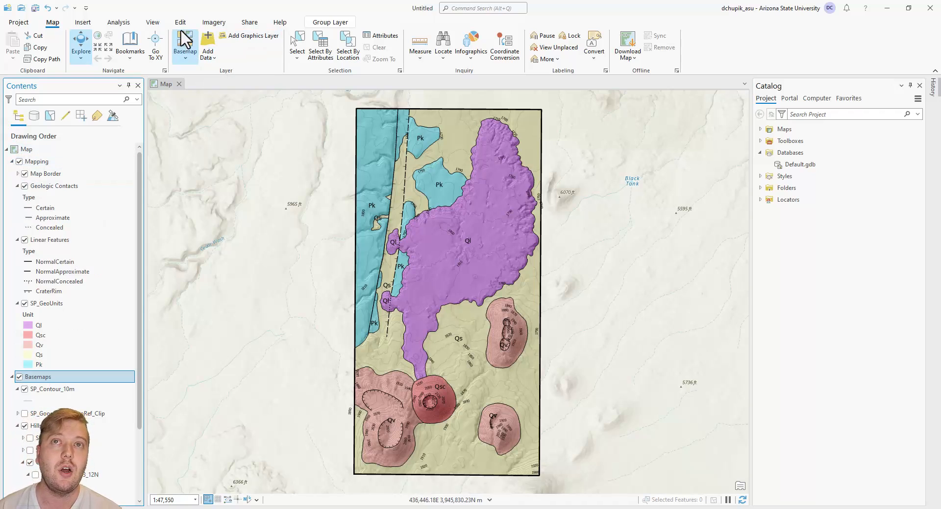
Switch to the Edit ribbon to select a geologic unit polygon for editing.
left_click(179, 22)
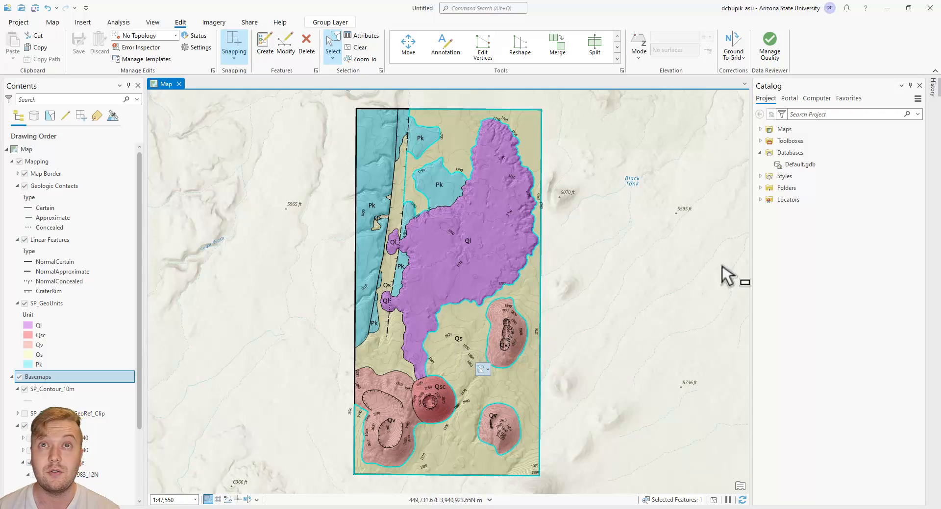
mouse_move(669, 213)
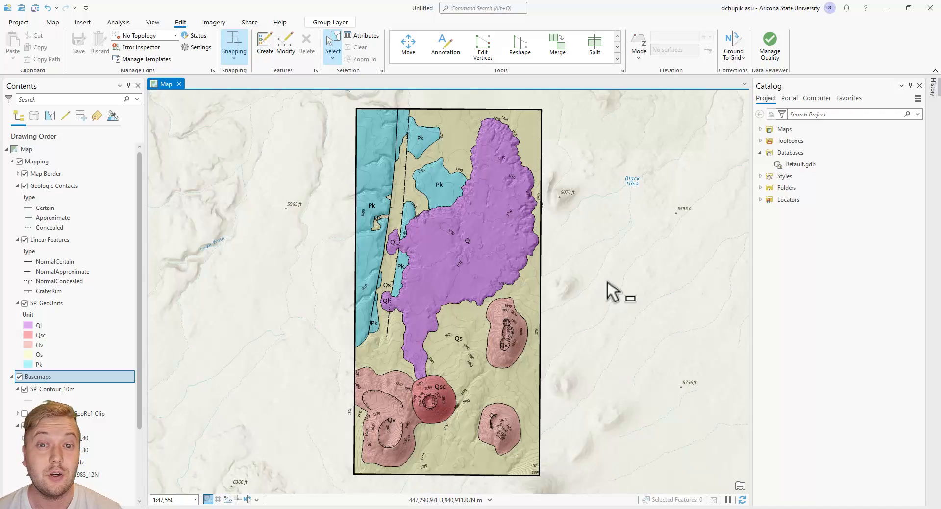
mouse_move(604, 269)
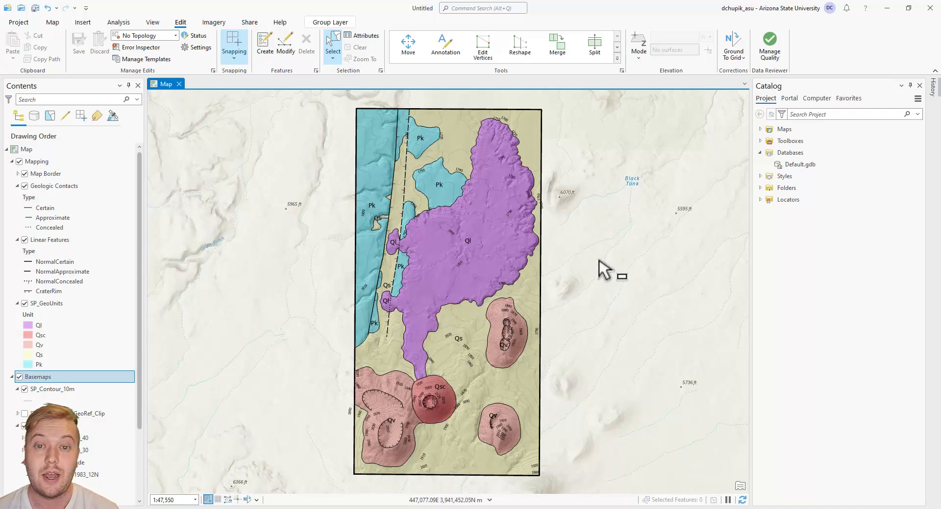
mouse_move(576, 255)
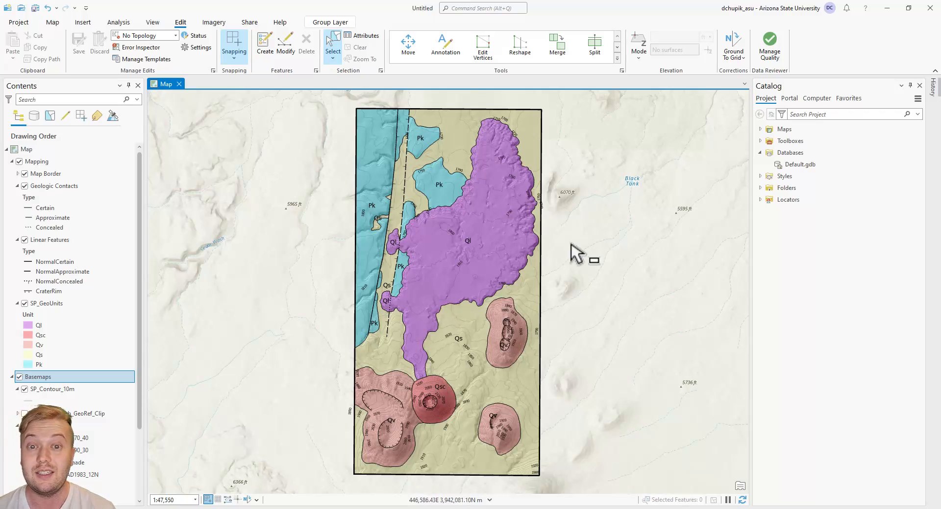